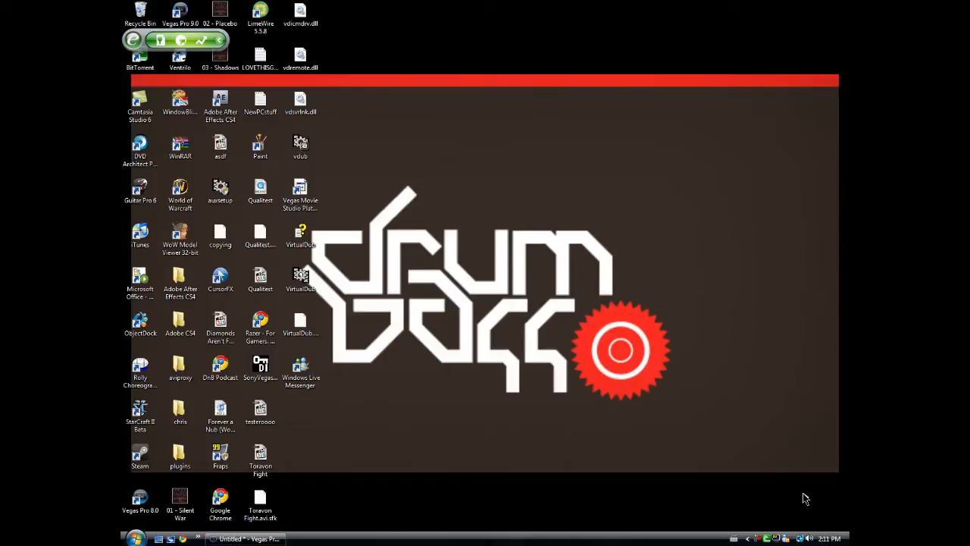
pyautogui.moveTo(557, 392)
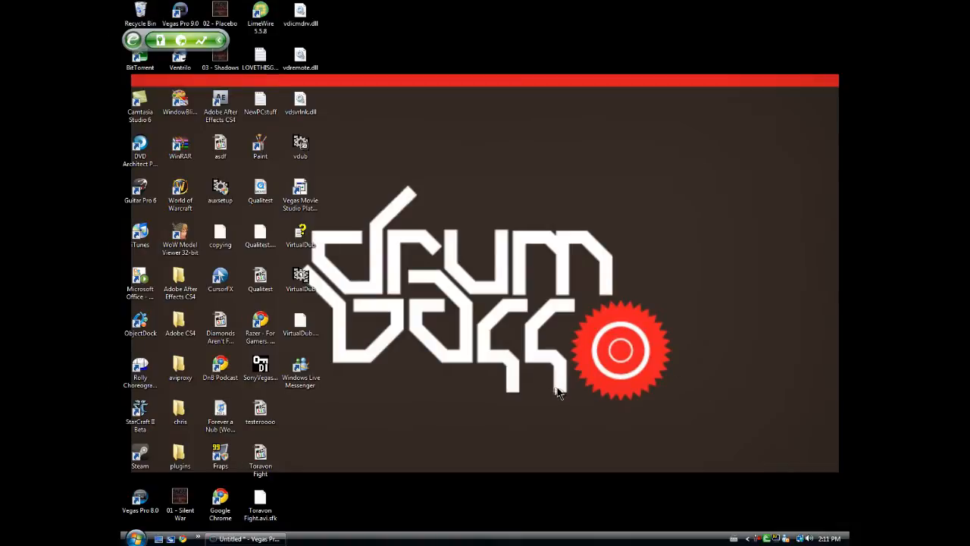
pyautogui.moveTo(345, 311)
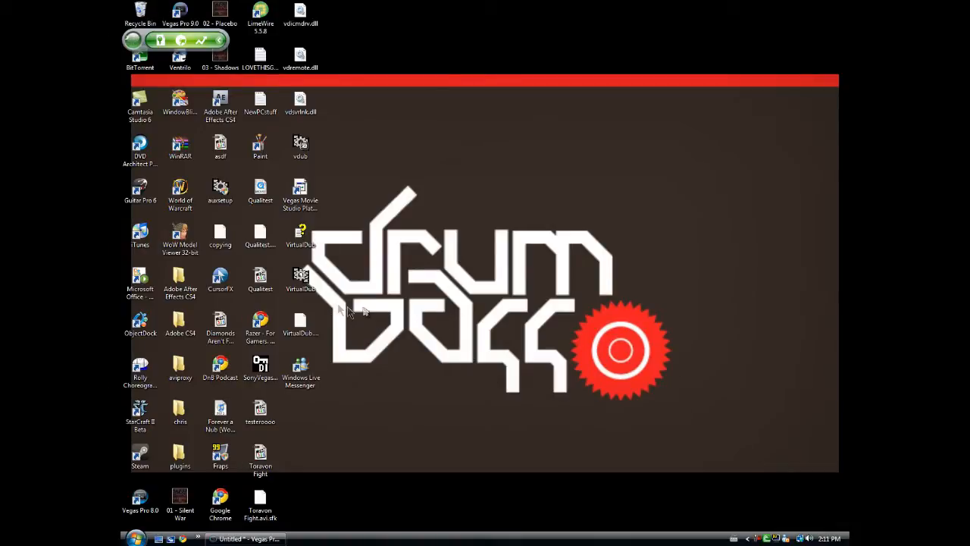
# - Move the VirtualDub shortcut out of the icon grid into the open wallpaper area beside the logo
pyautogui.click(301, 280)
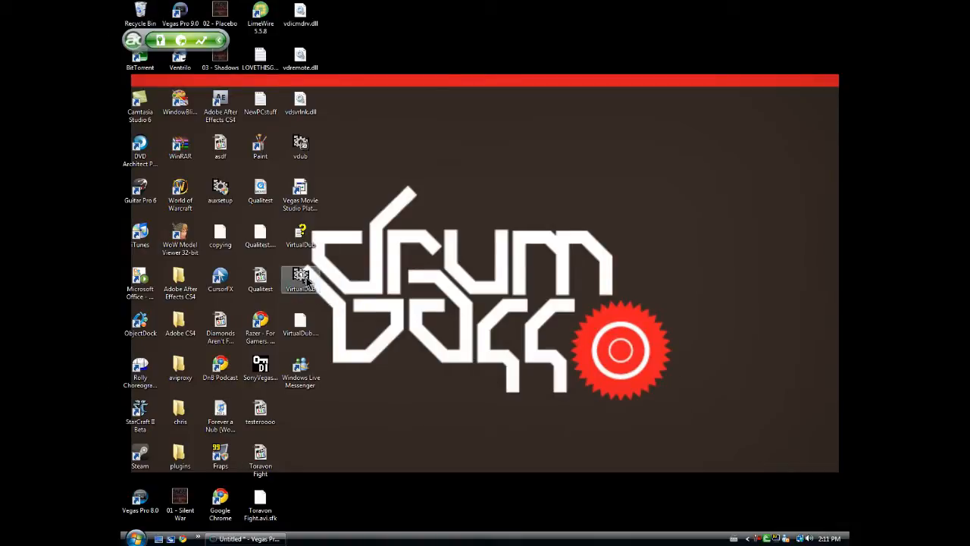
pyautogui.moveTo(300, 276); pyautogui.dragTo(461, 234)
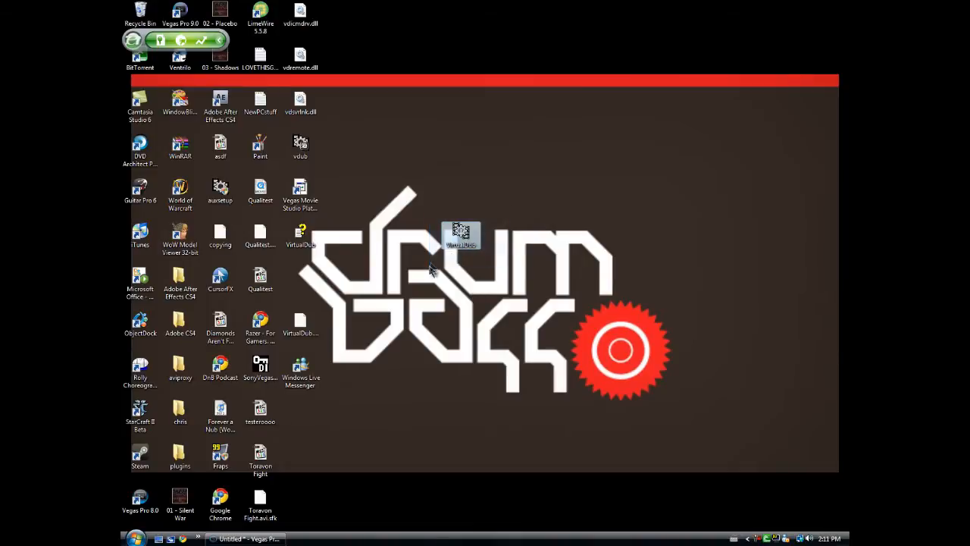
pyautogui.moveTo(461, 234); pyautogui.dragTo(498, 280)
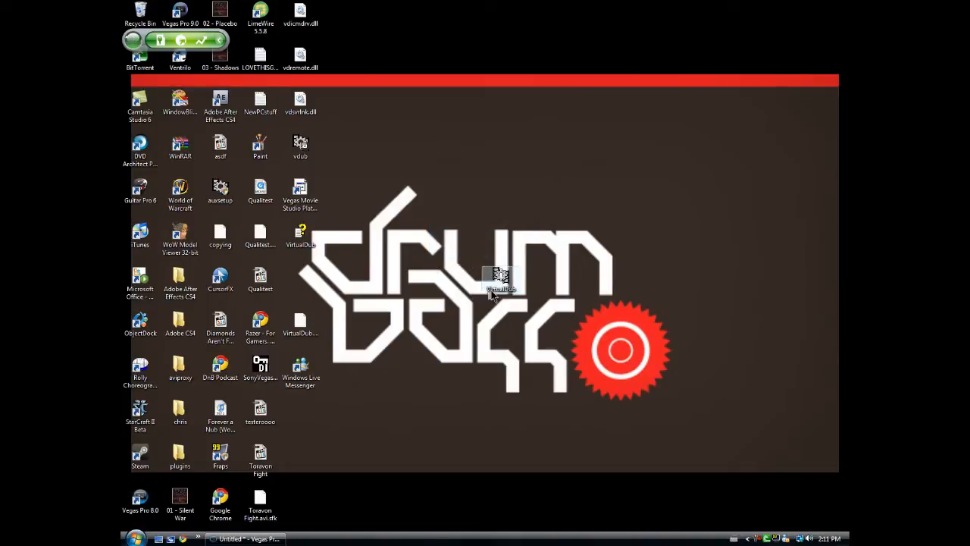
pyautogui.moveTo(500, 280)
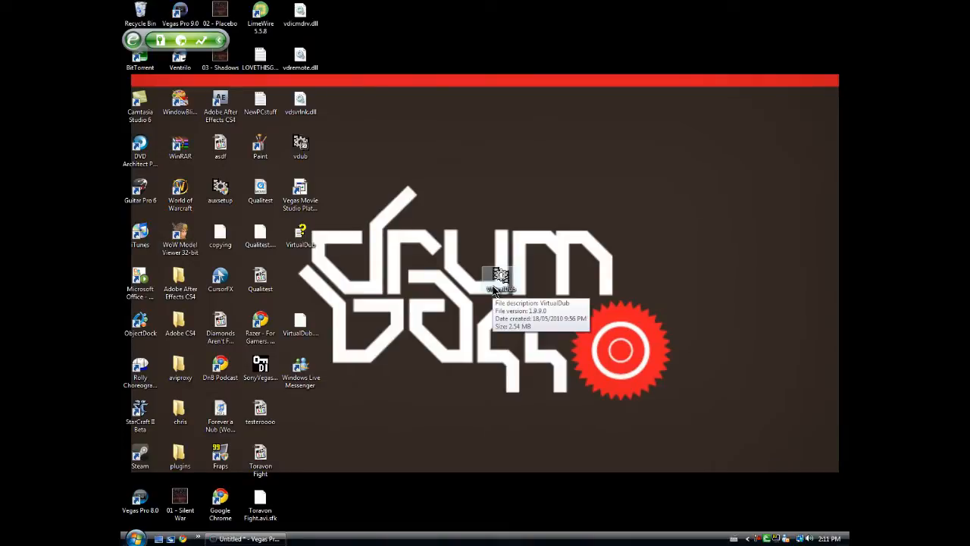
pyautogui.moveTo(497, 288)
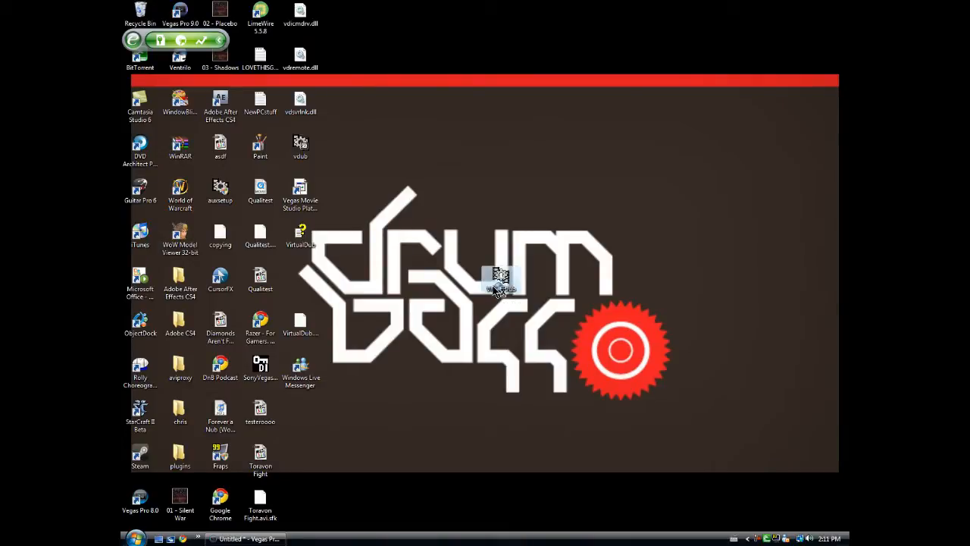
# - Launch VirtualDub, review Video > Compression without changes, and begin opening a video file
pyautogui.doubleClick(500, 282)
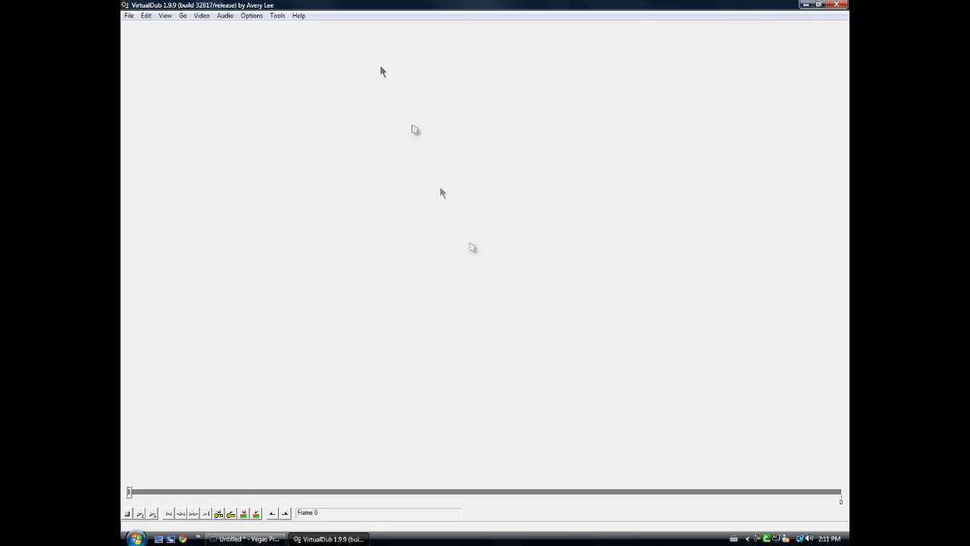
pyautogui.moveTo(212, 21)
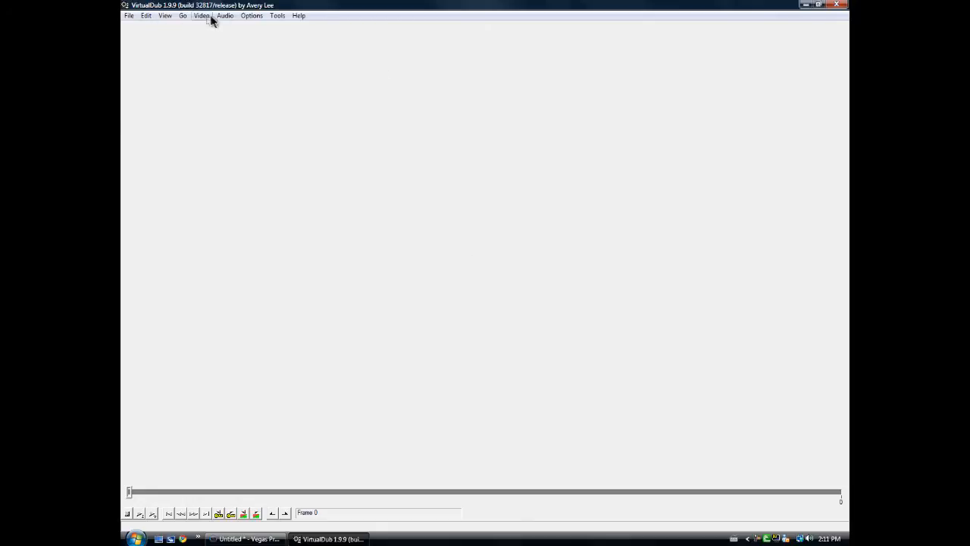
pyautogui.click(203, 15)
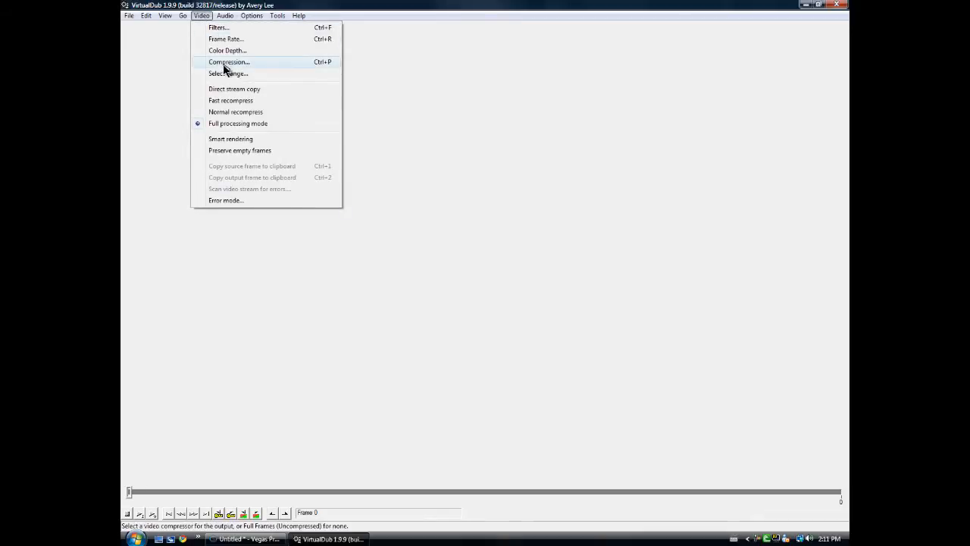
pyautogui.click(229, 62)
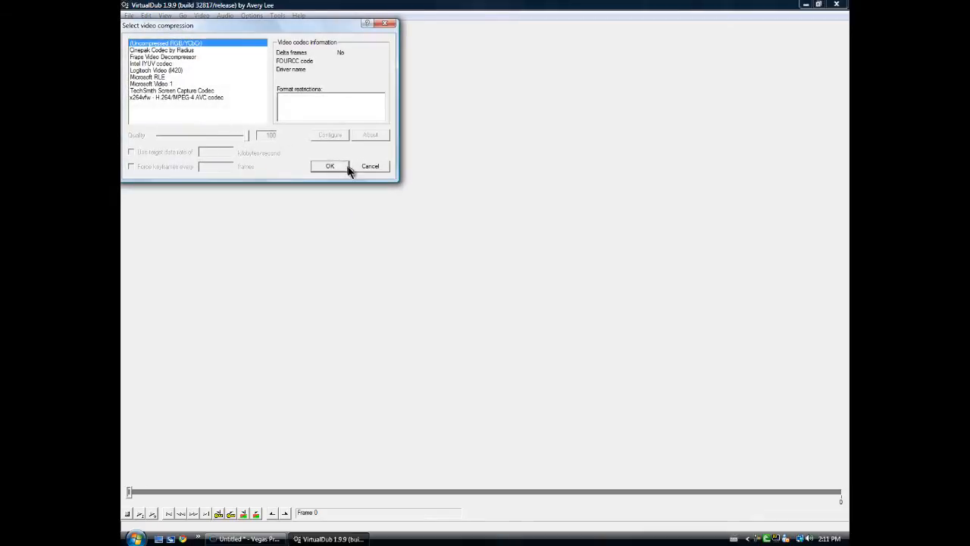
pyautogui.click(330, 165)
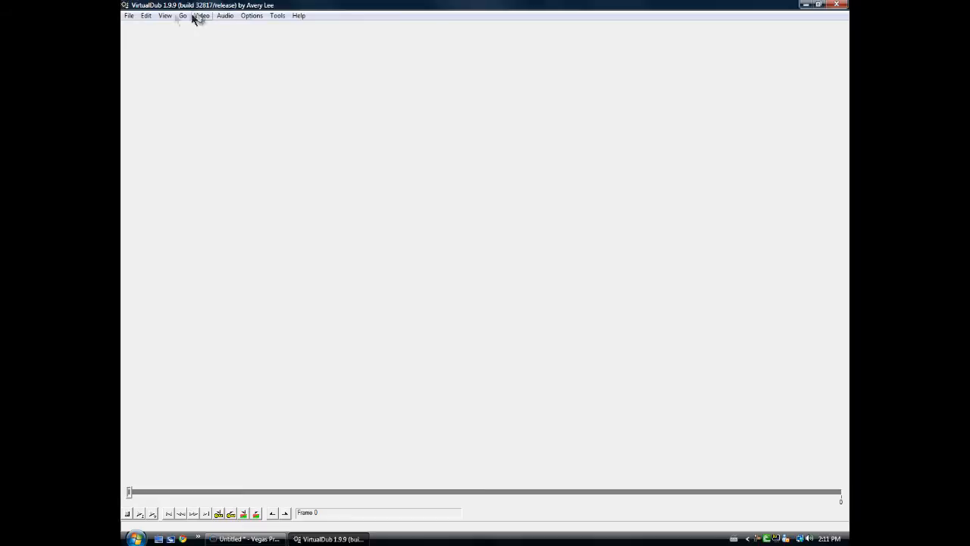
pyautogui.click(146, 15)
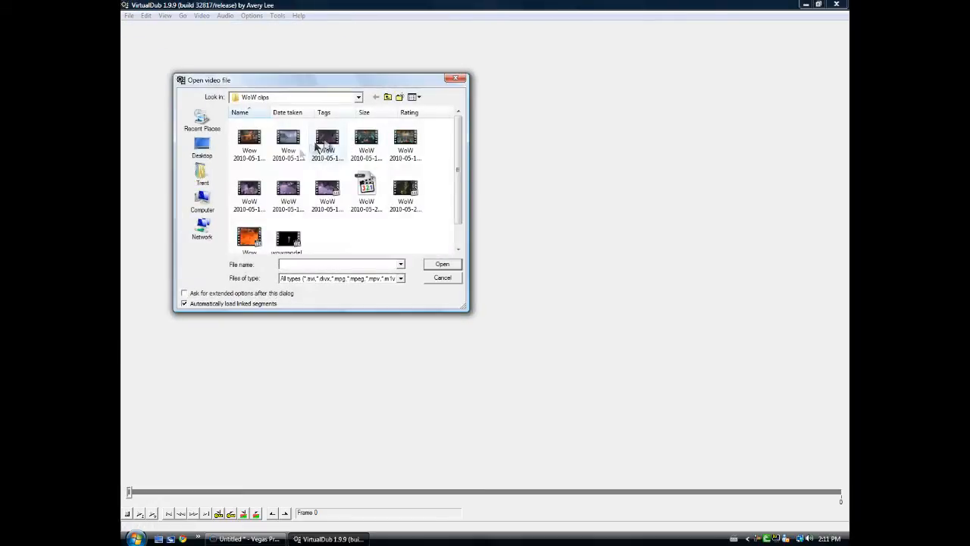
# - Load a WoW .avi recording so its first gameplay frame fills the editor
pyautogui.doubleClick(325, 144)
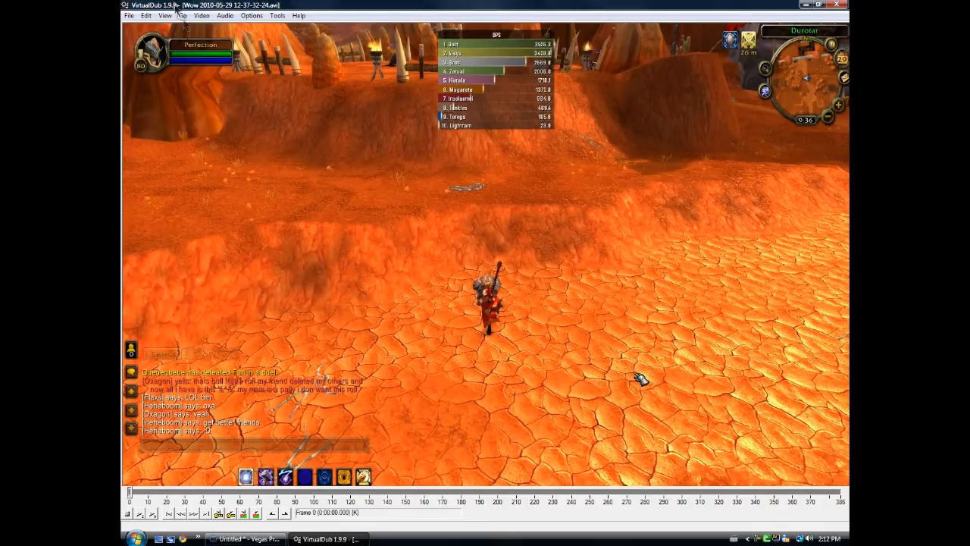
pyautogui.moveTo(215, 18)
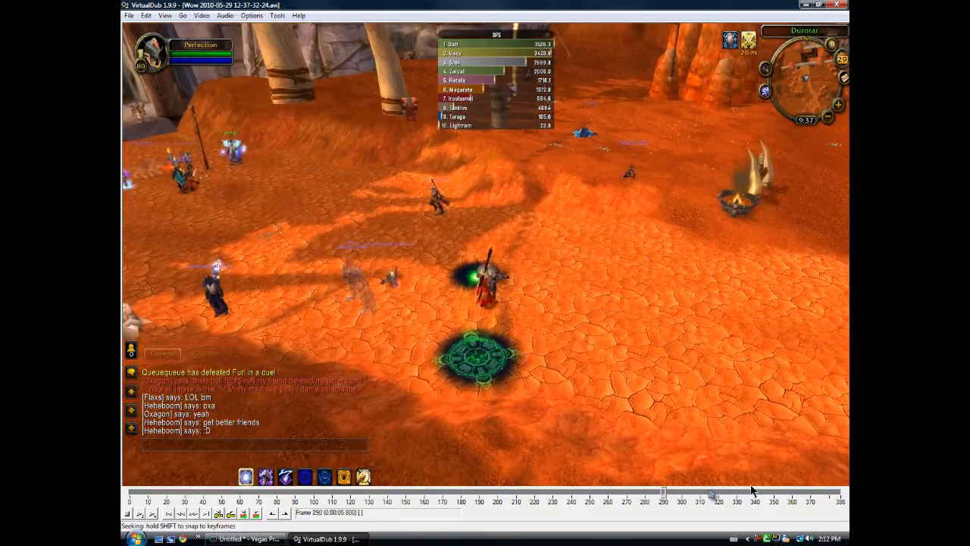
# - Choose an installed codec in Video > Compression for the clip's output and confirm it
pyautogui.click(136, 512)
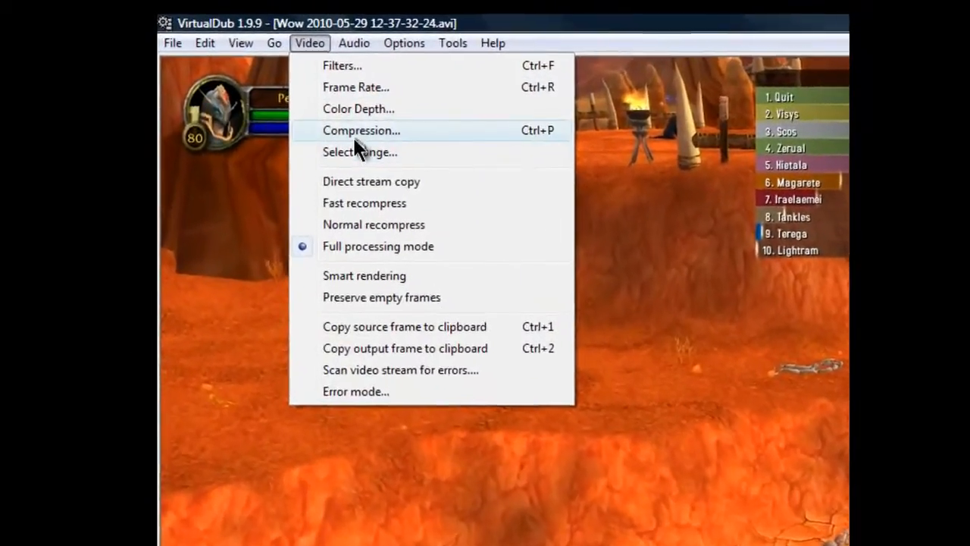
pyautogui.click(361, 131)
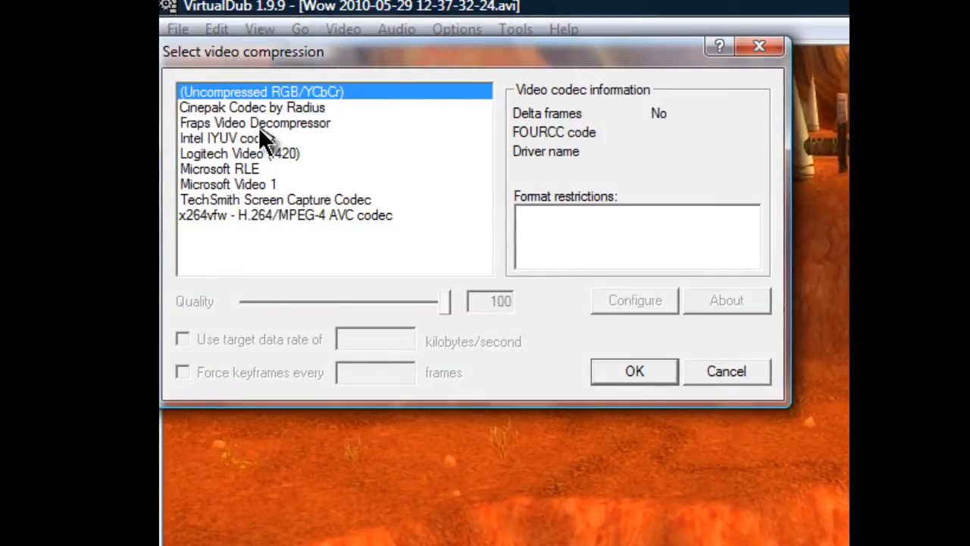
pyautogui.click(255, 123)
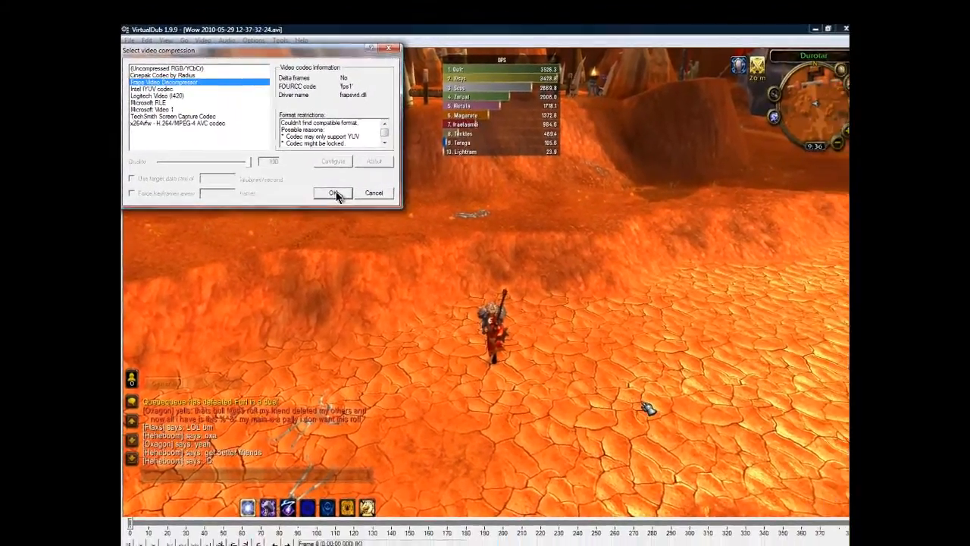
pyautogui.click(333, 193)
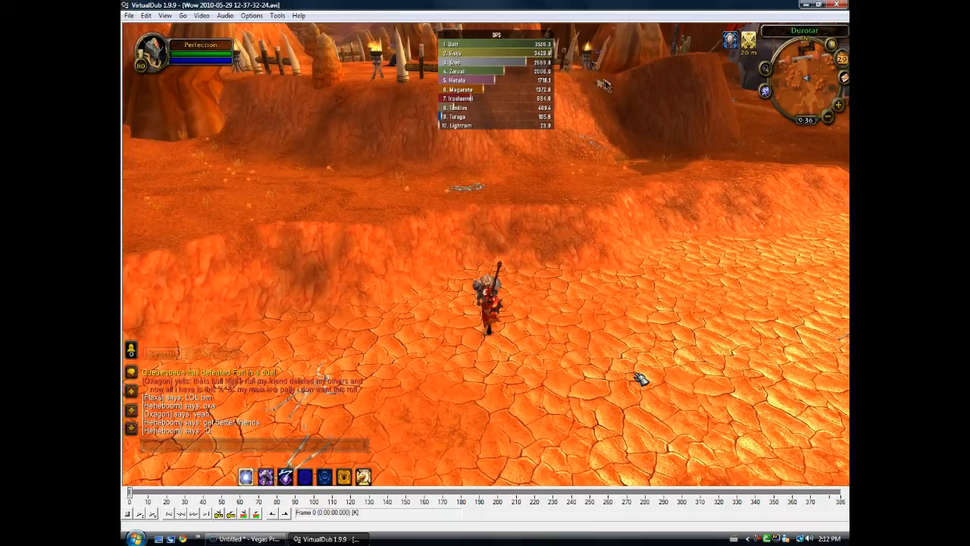
pyautogui.moveTo(500, 197)
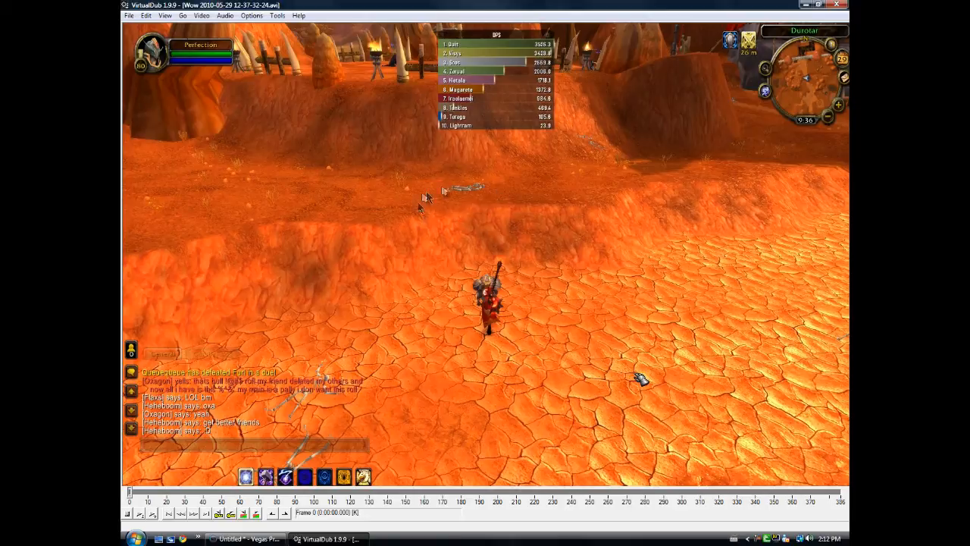
pyautogui.moveTo(431, 218)
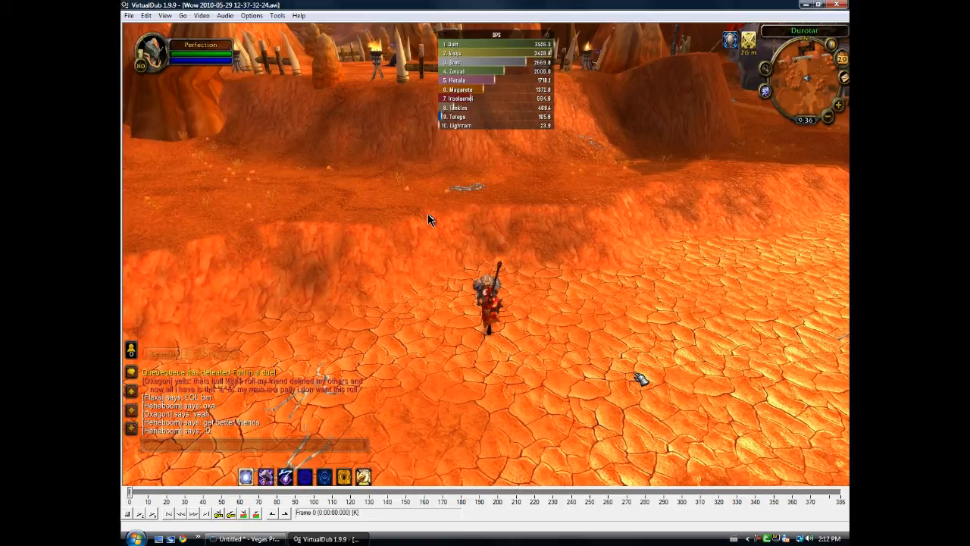